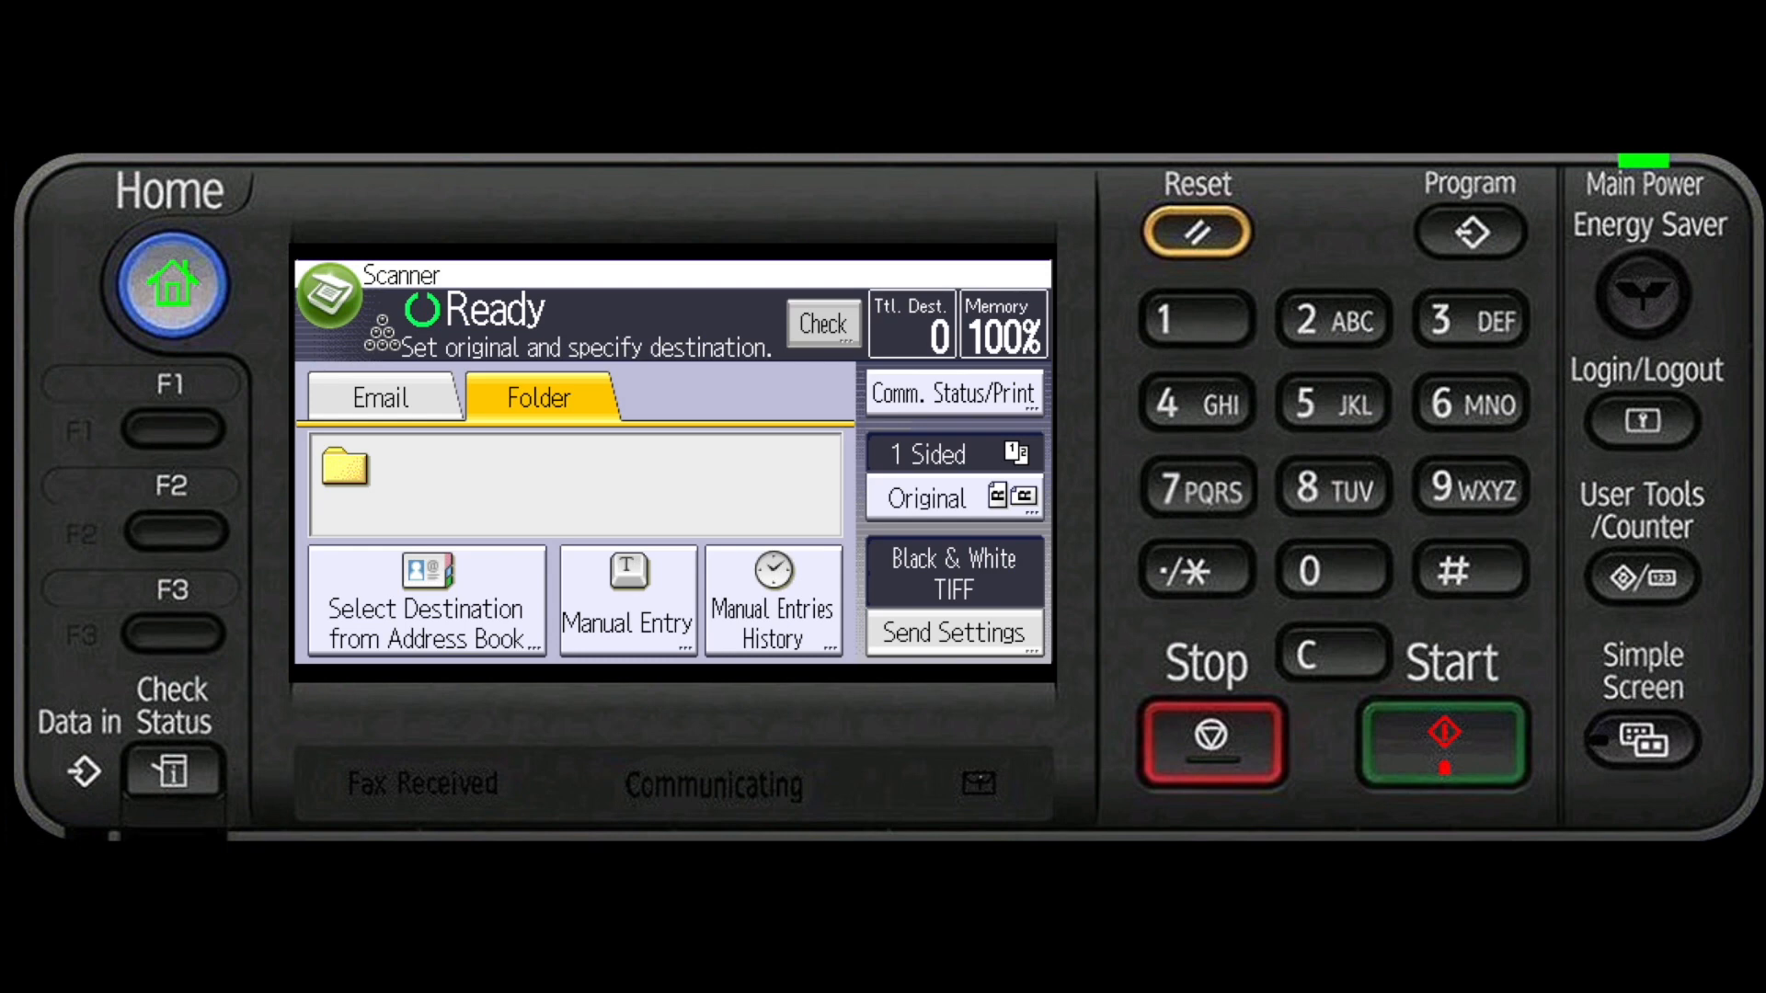
# - Select 'main folder' from the folder address book as the scan destination
pyautogui.click(952, 632)
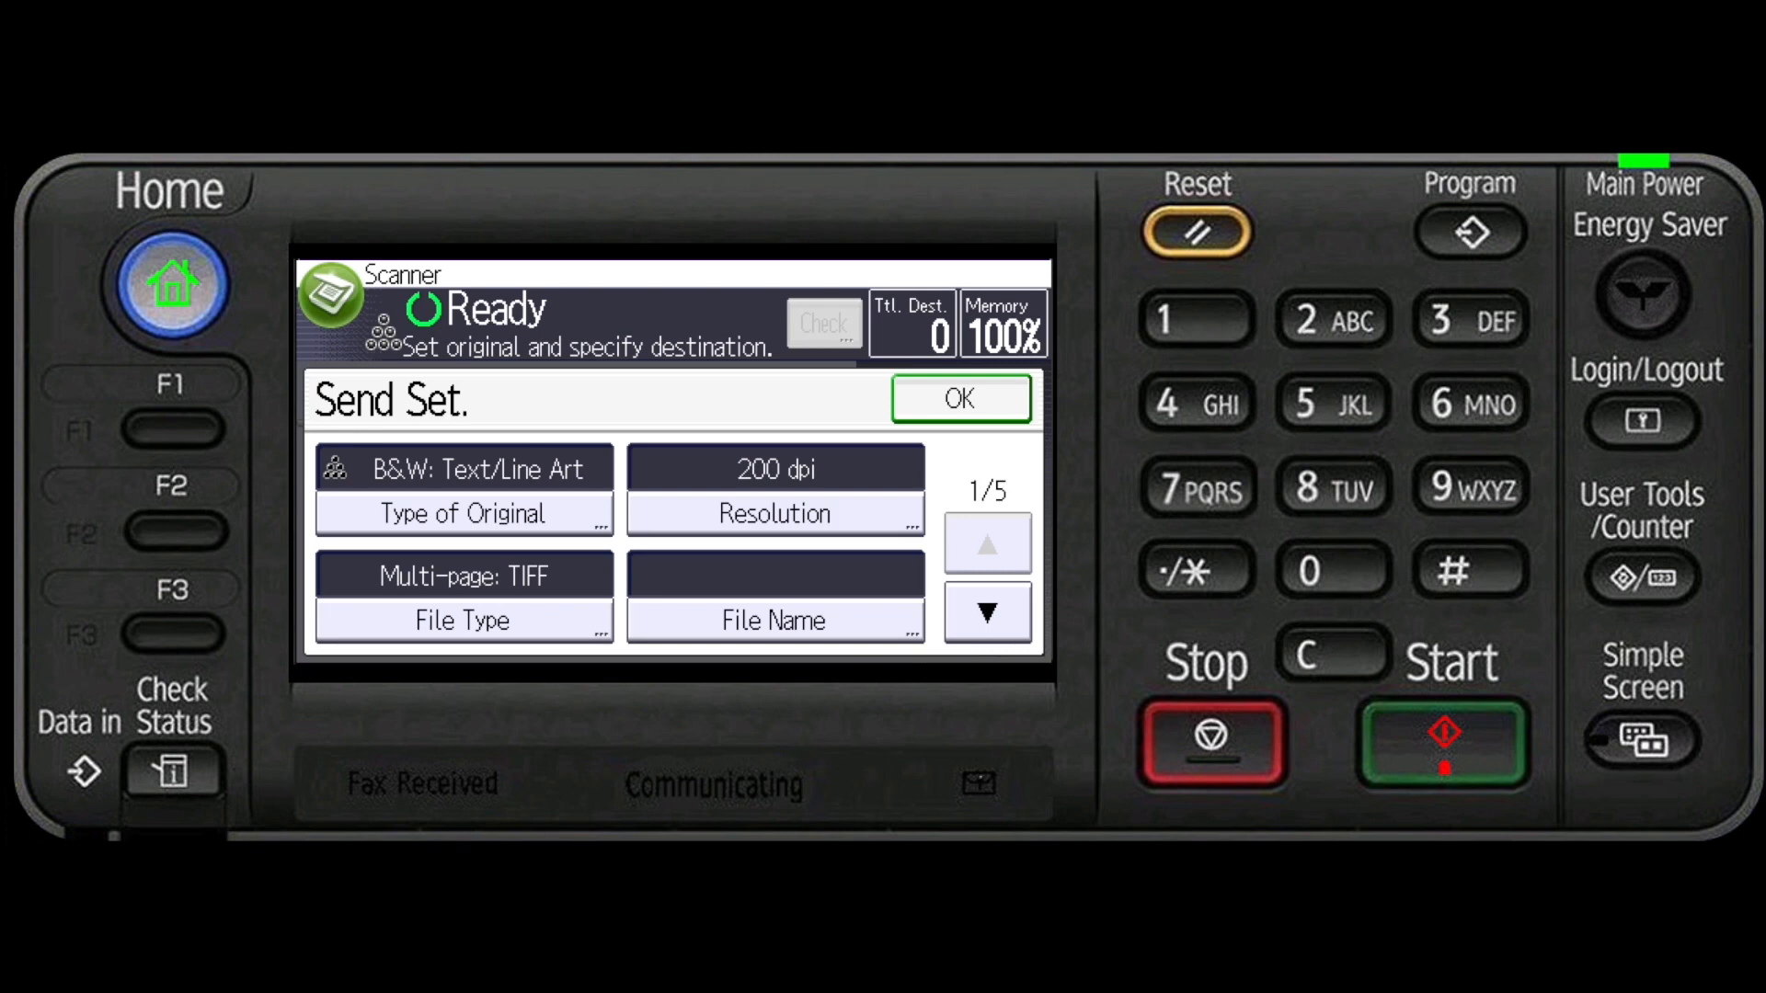
pyautogui.click(462, 597)
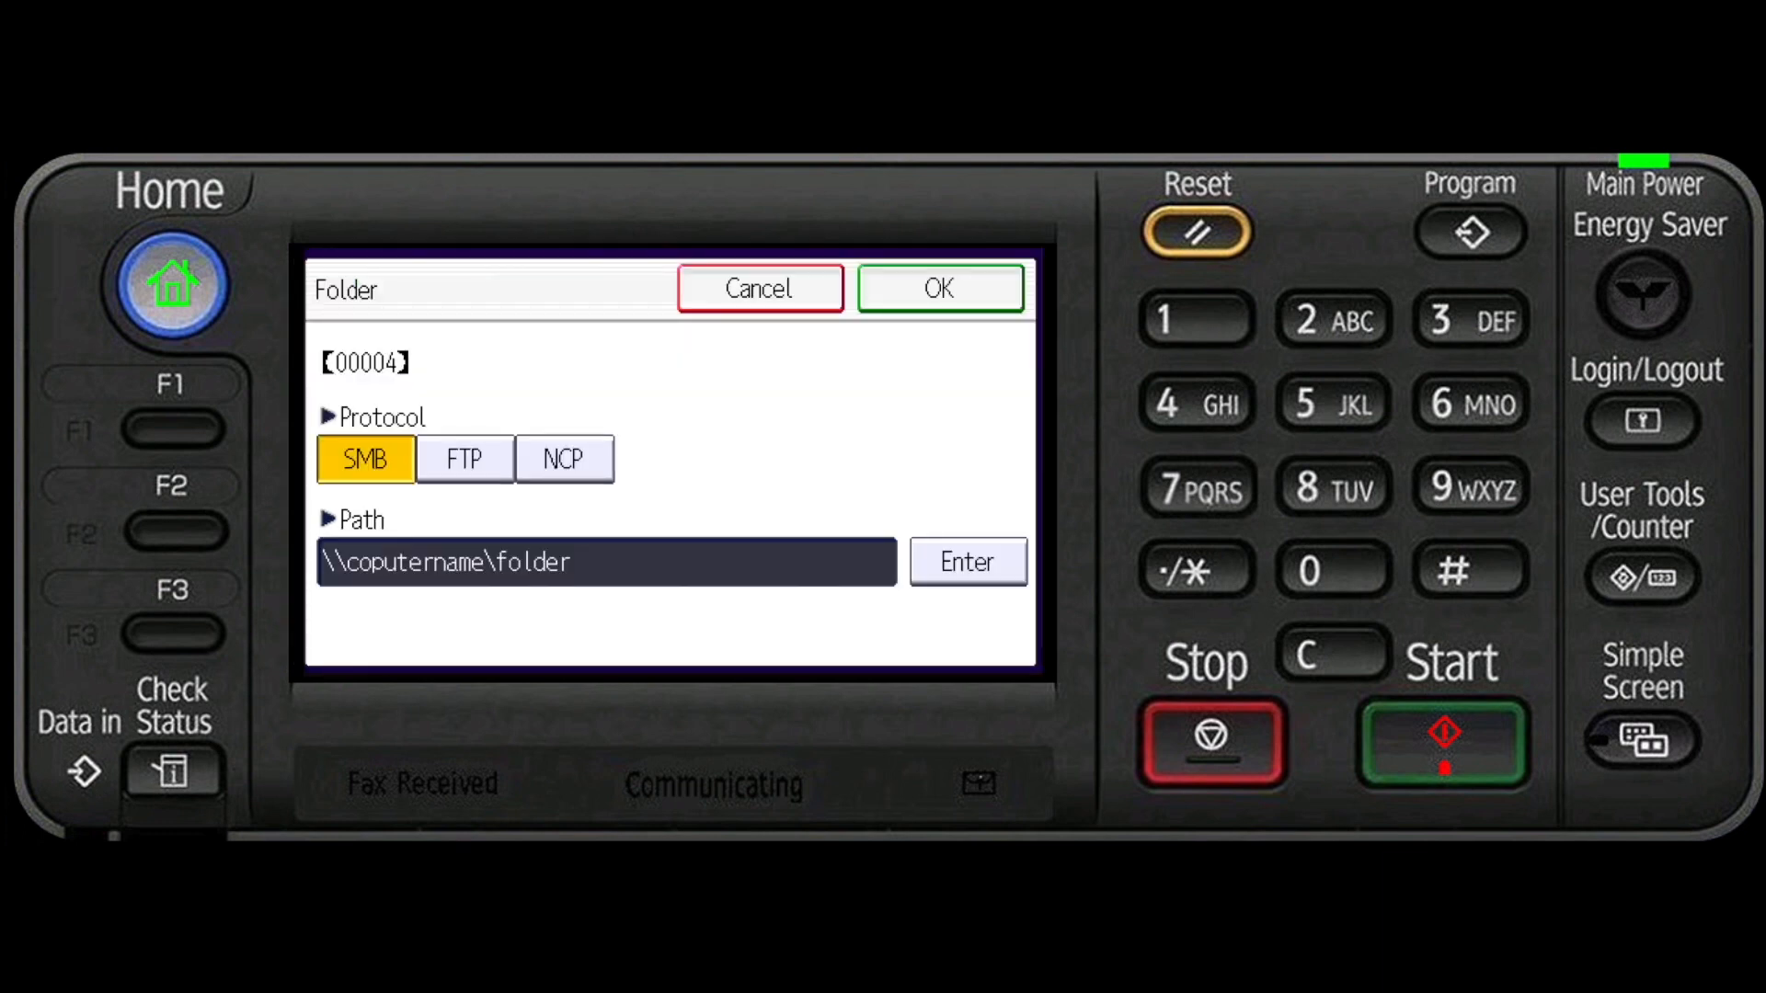
pyautogui.click(942, 287)
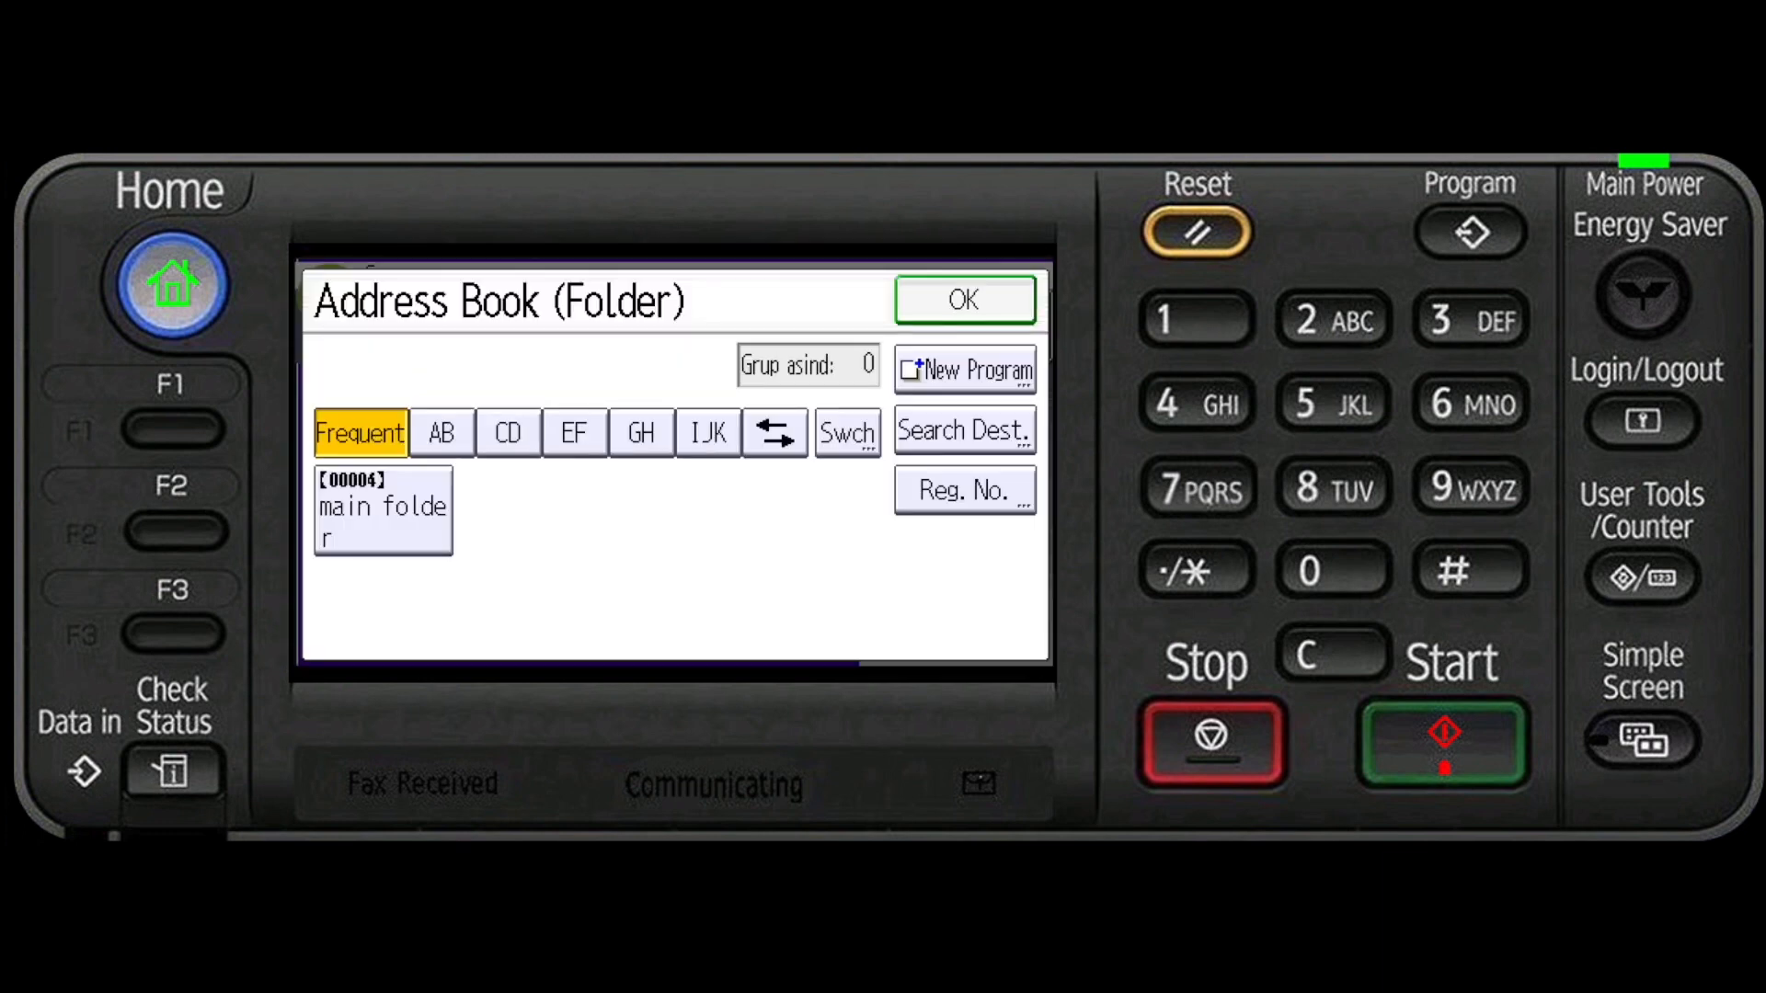
pyautogui.click(382, 509)
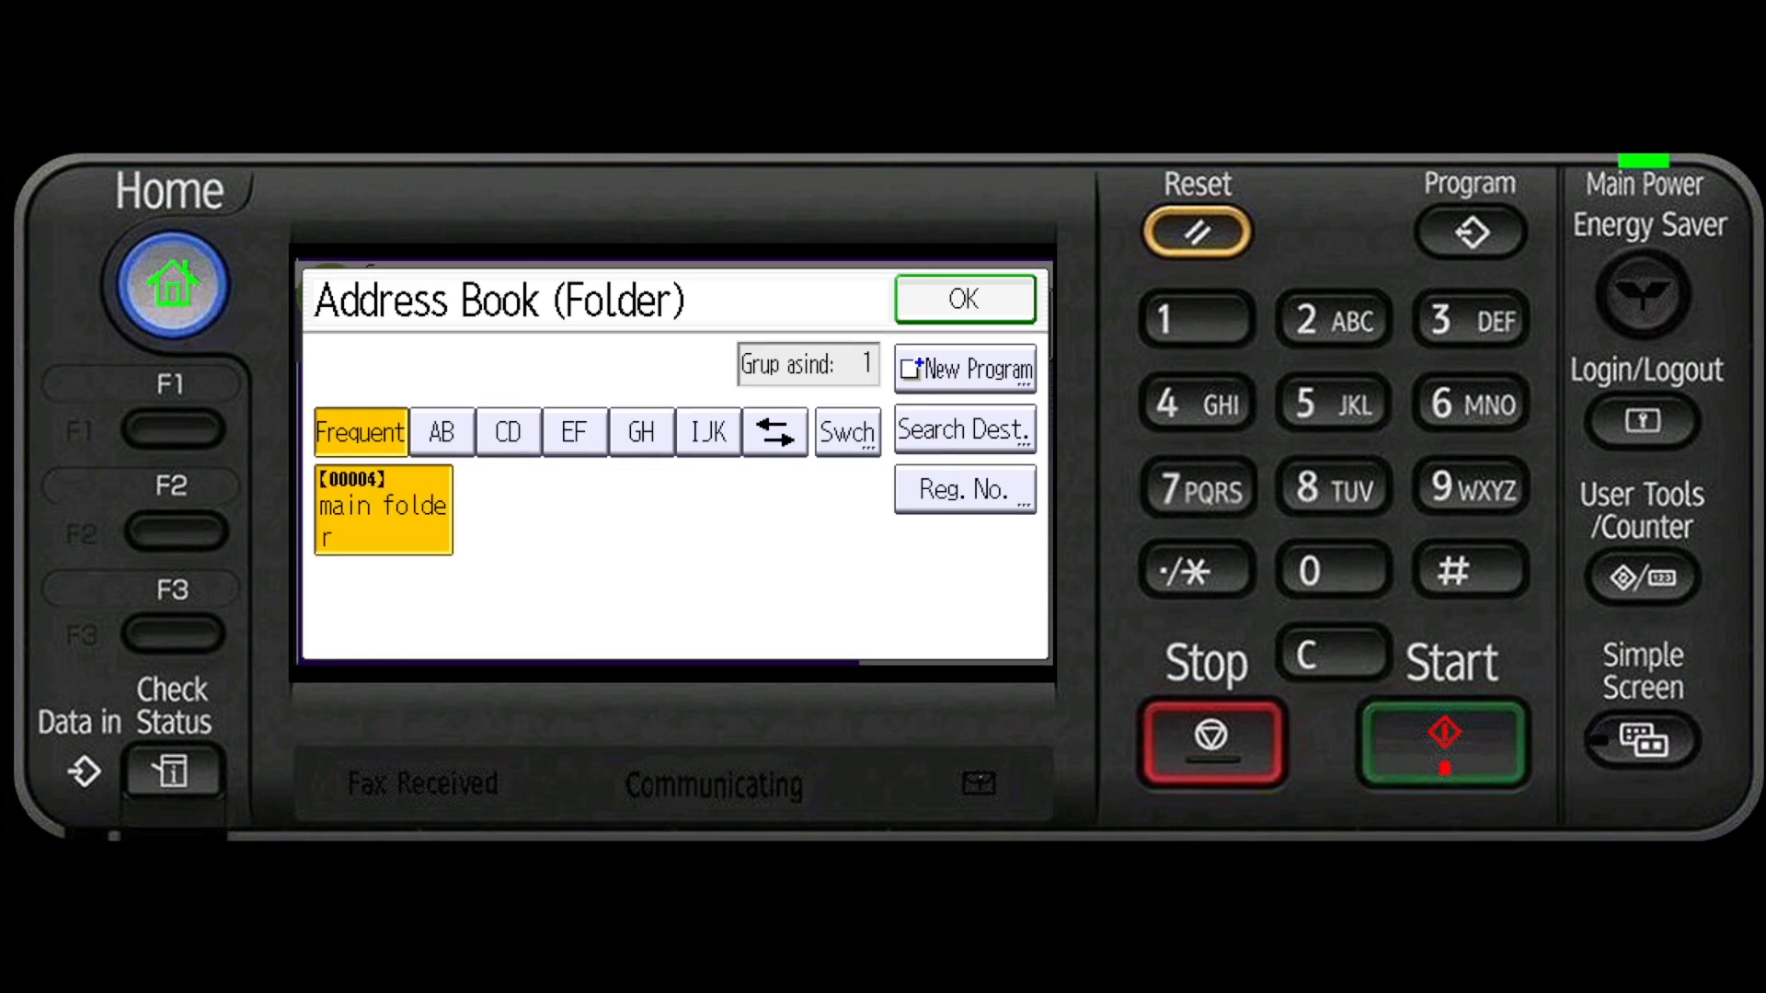
pyautogui.click(962, 298)
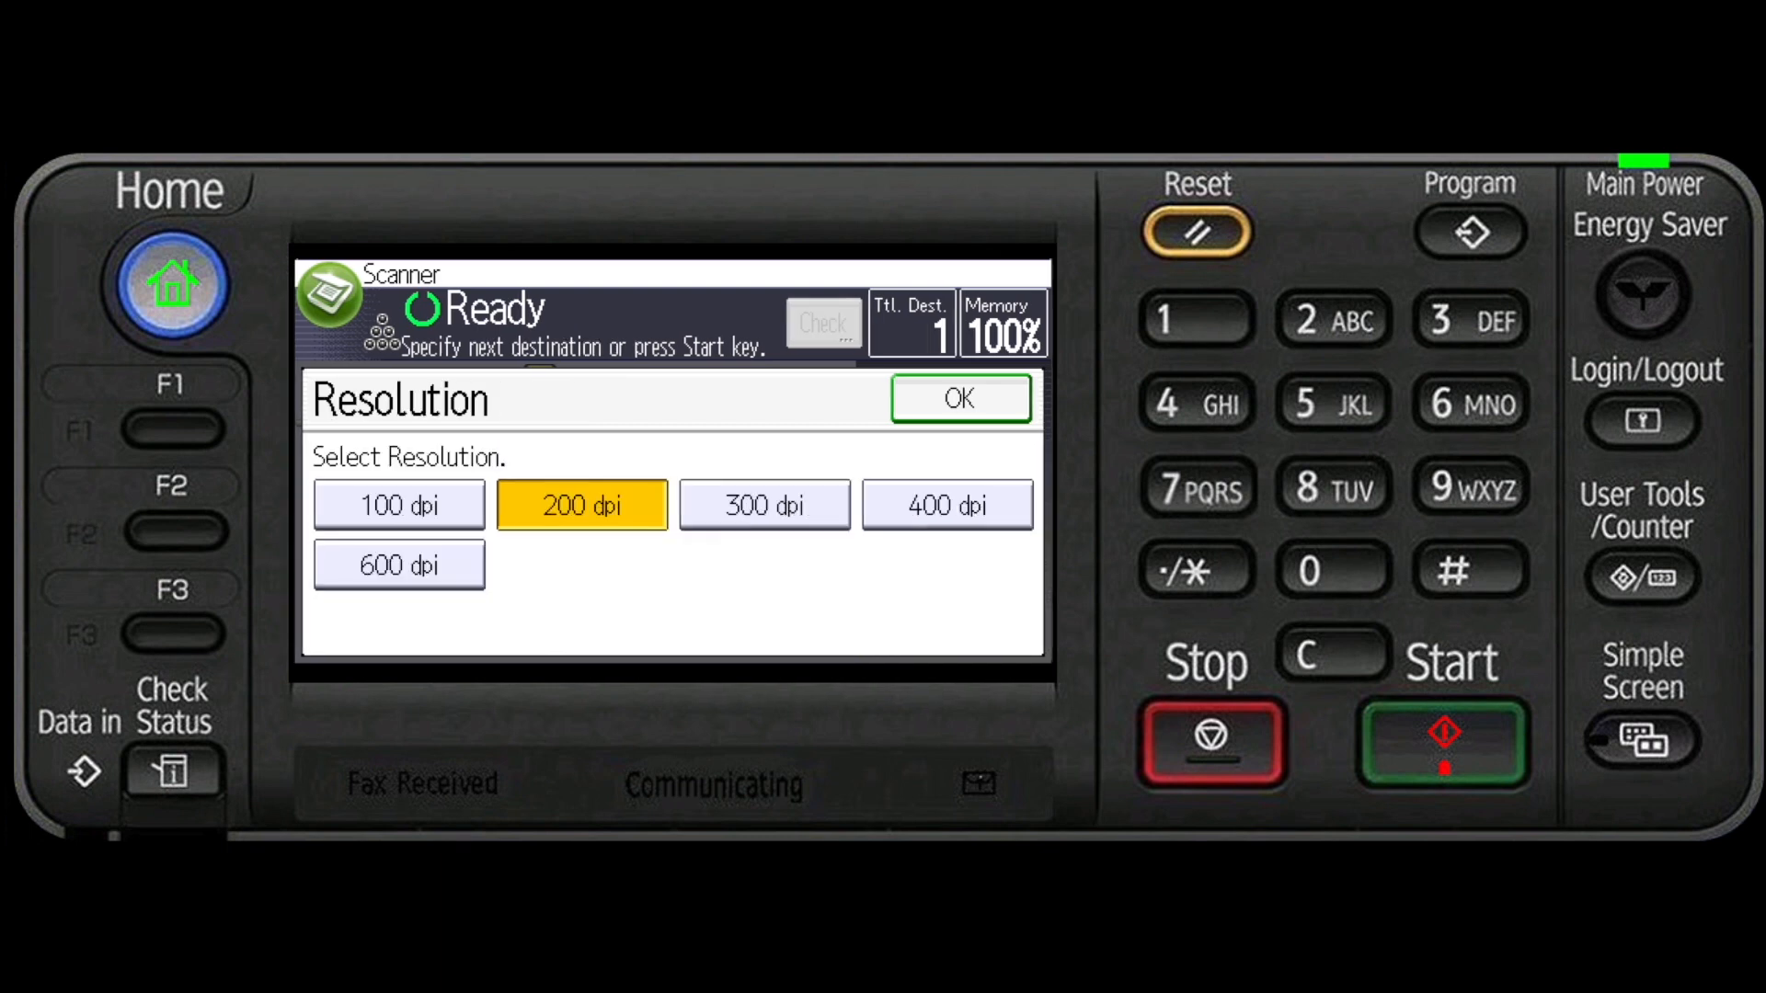
# - Confirm 200 dpi as the scan resolution
pyautogui.click(958, 397)
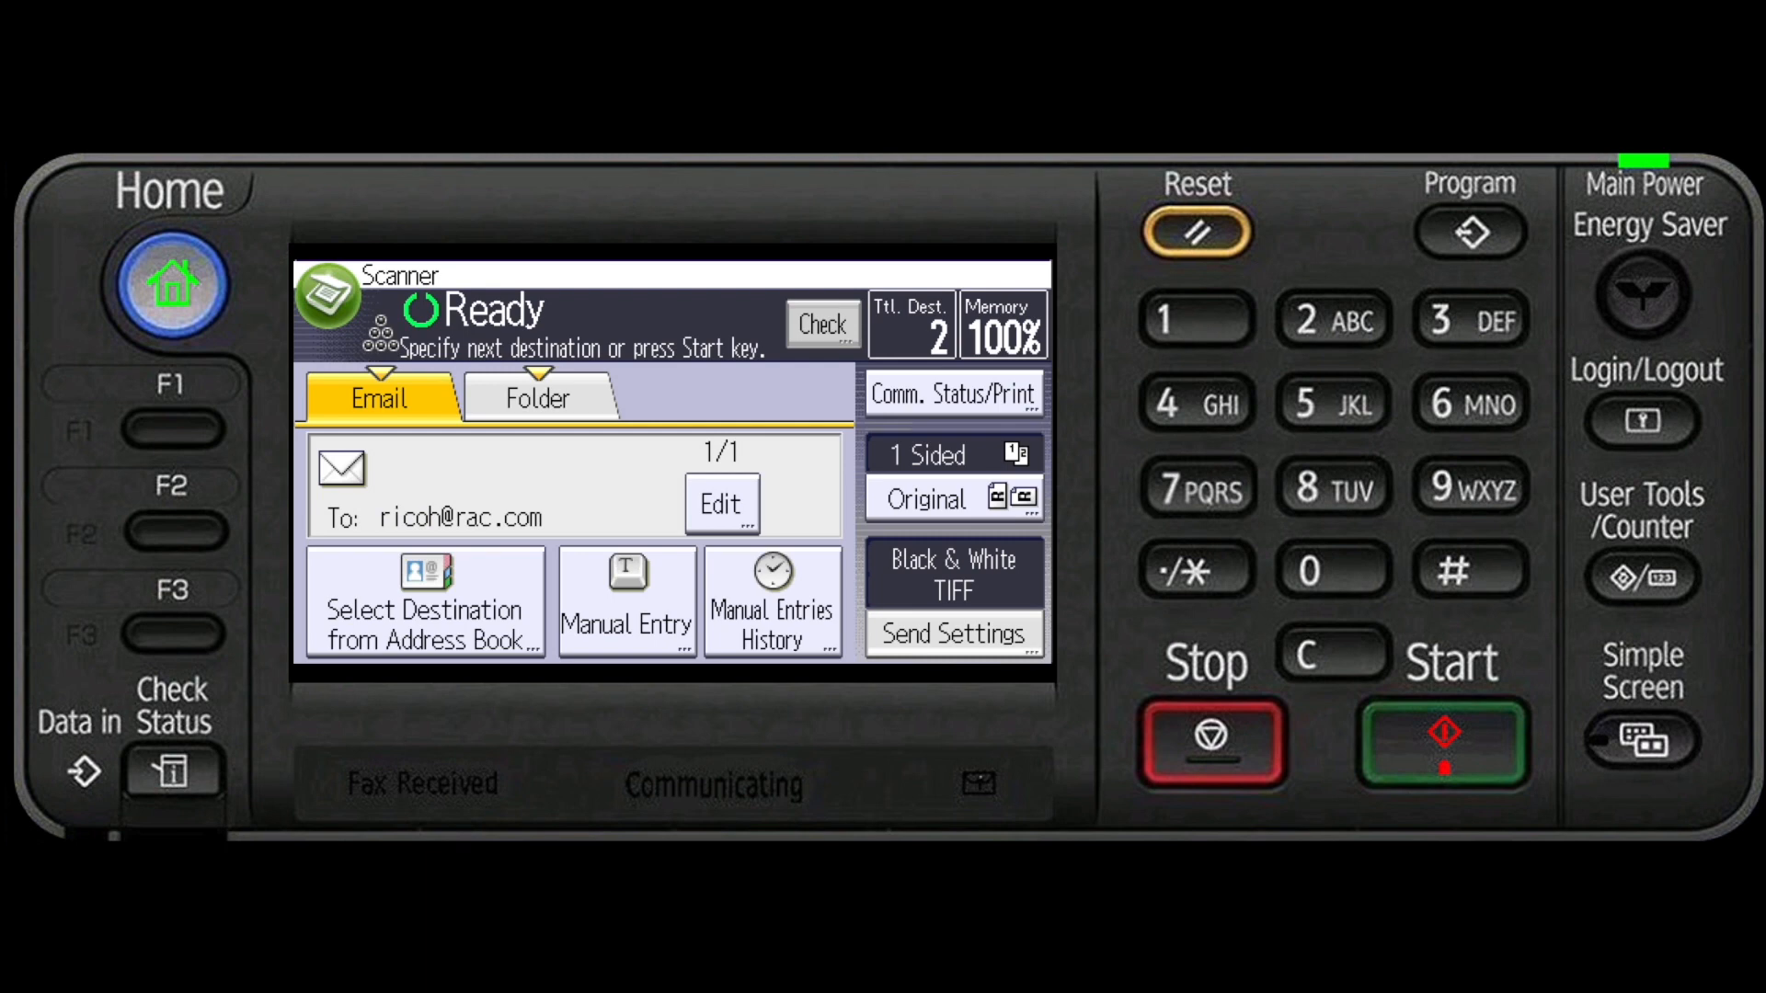